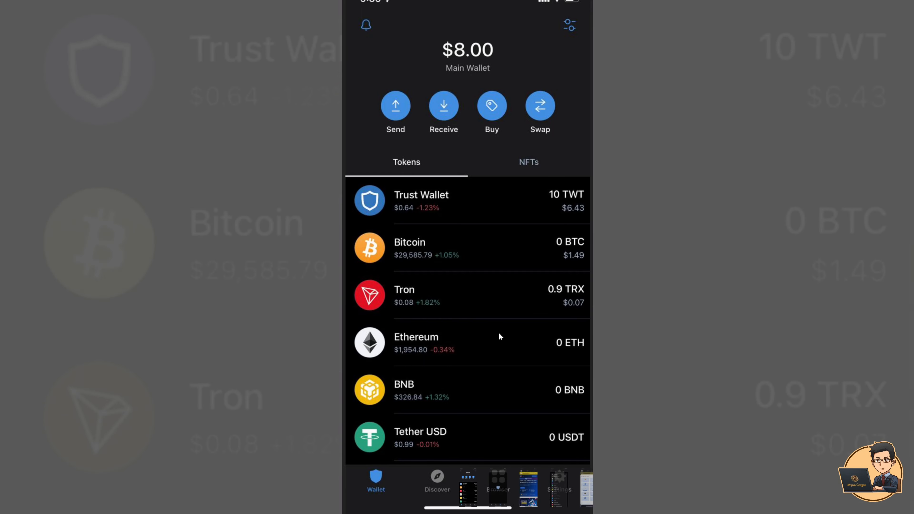
mouse_move(507, 457)
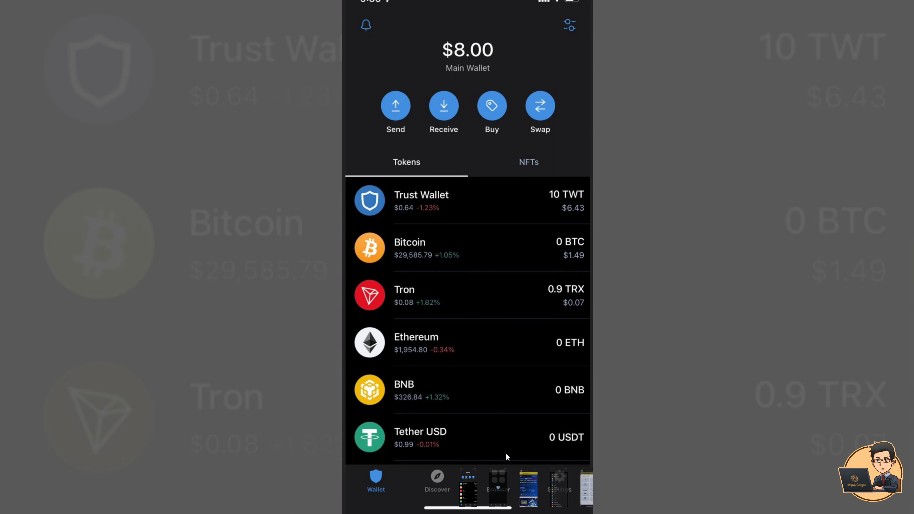
mouse_move(505, 471)
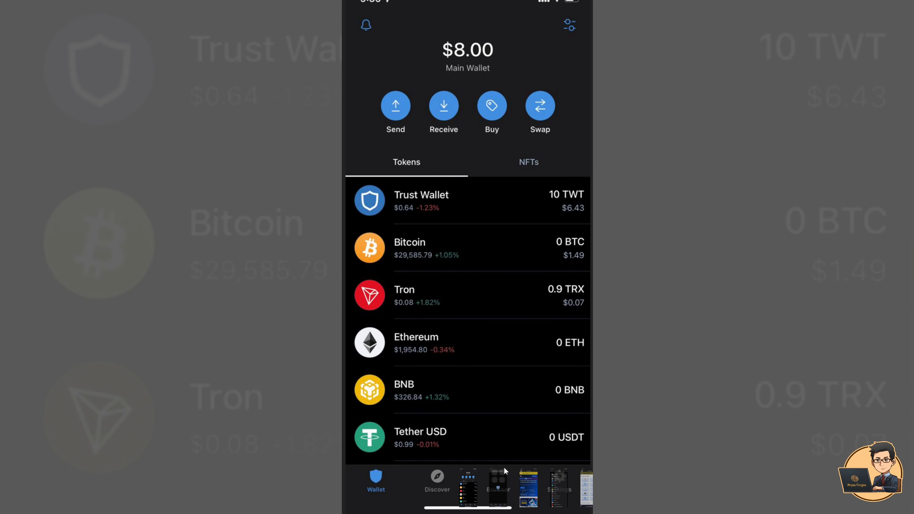
mouse_move(510, 448)
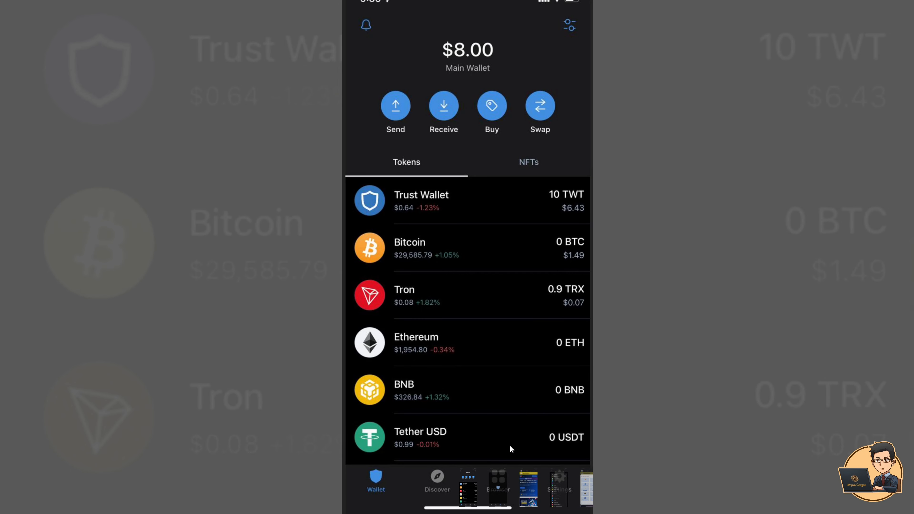
Step: Switch to the wallet's built-in browser to reach biswap.org
click(437, 483)
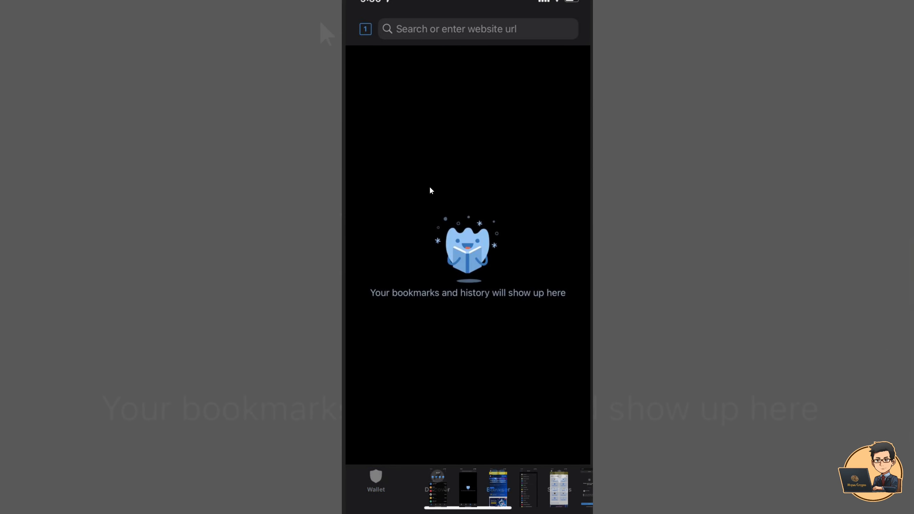
mouse_move(423, 29)
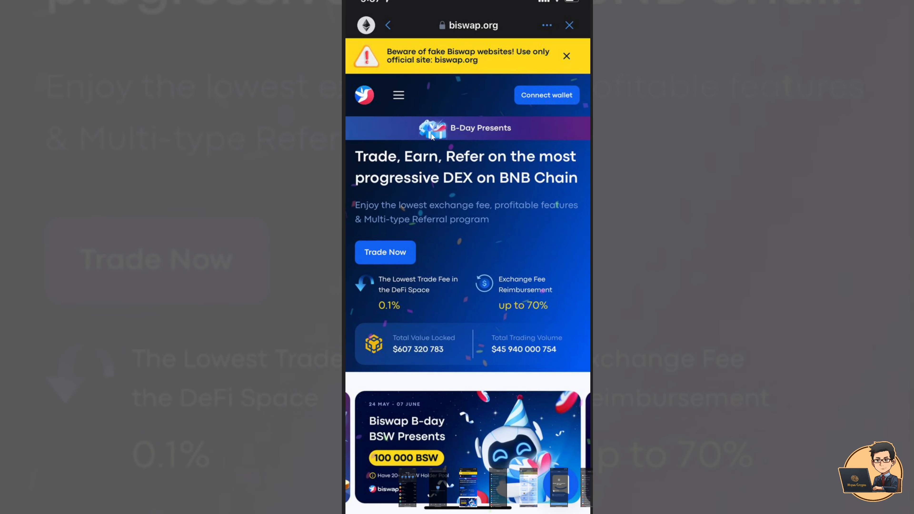
mouse_move(467, 283)
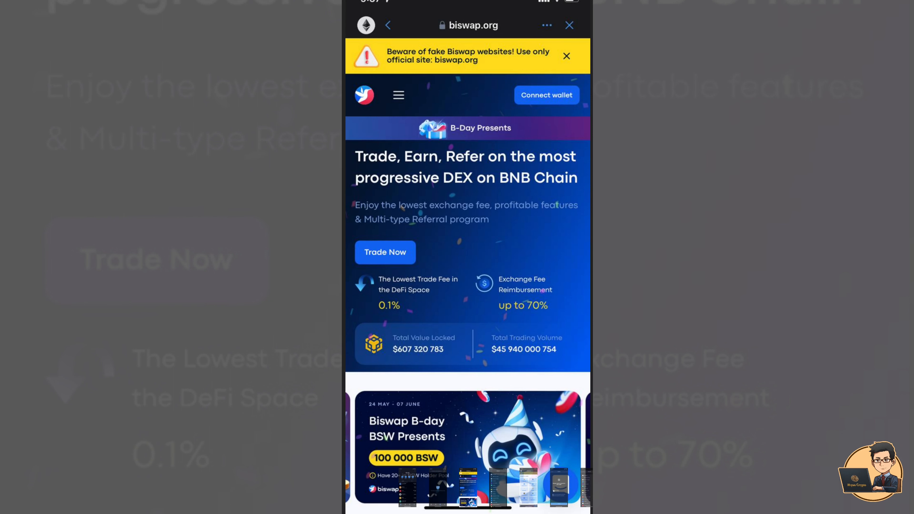
Step: Connect via TrustWallet and set the Main Wallet connection to BNB Smart Chain
click(365, 26)
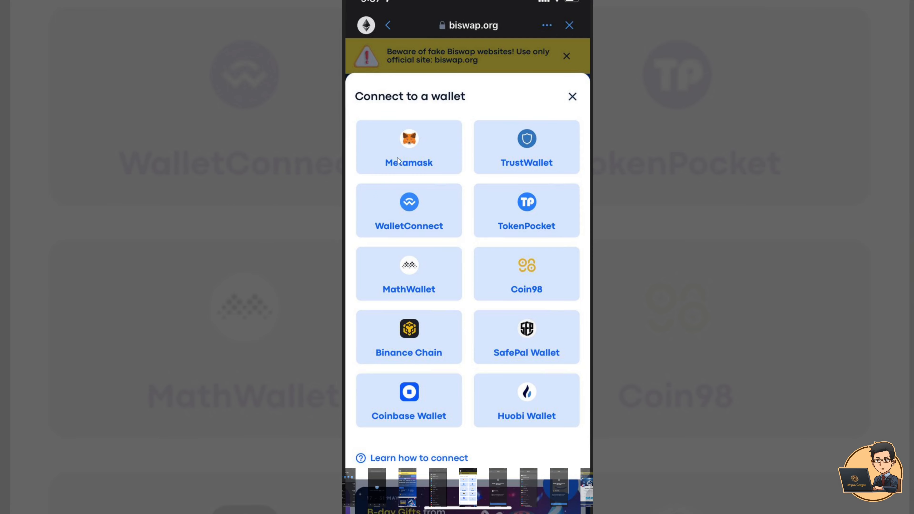
mouse_move(523, 135)
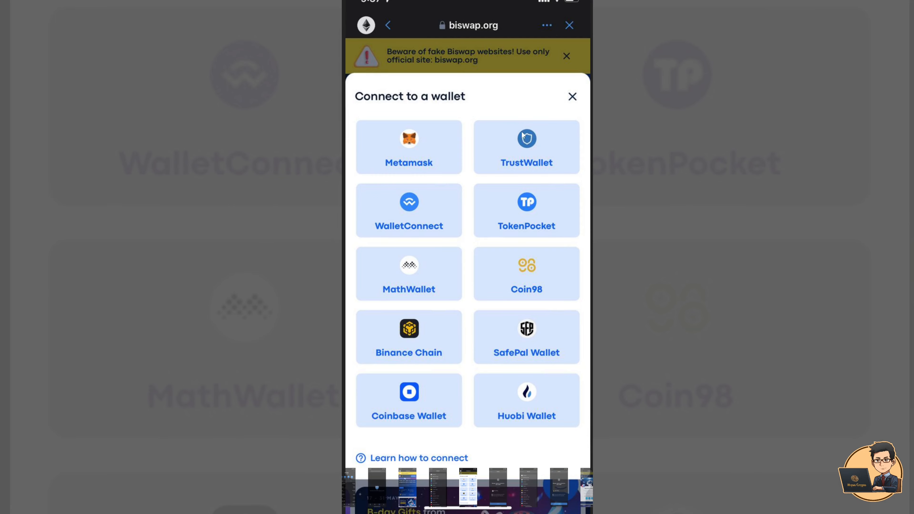
click(526, 146)
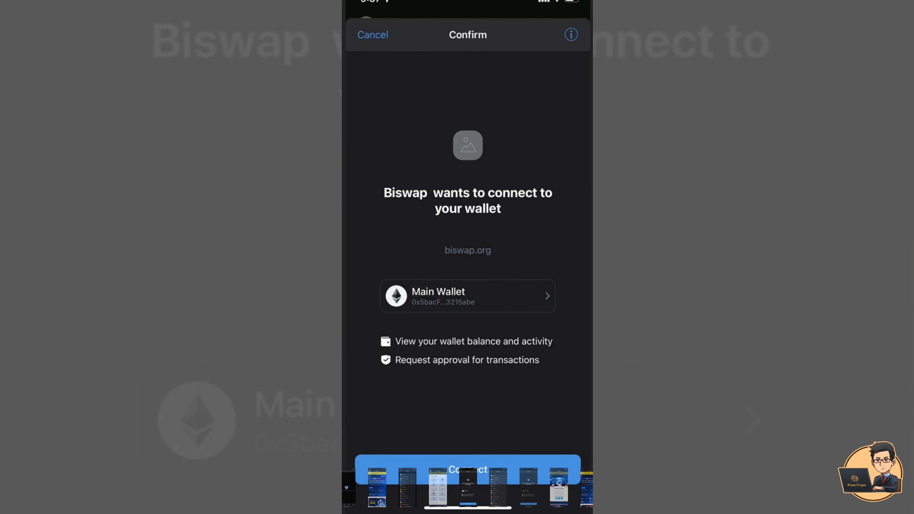
click(467, 295)
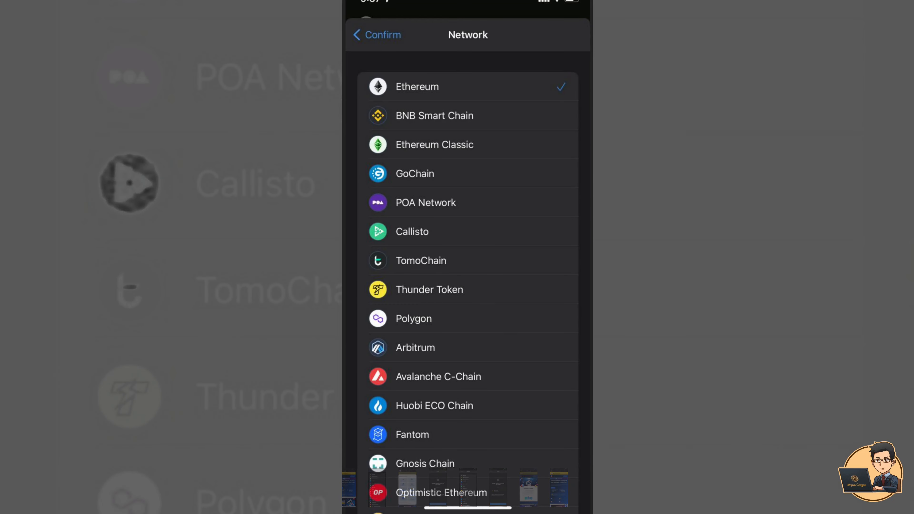
click(376, 34)
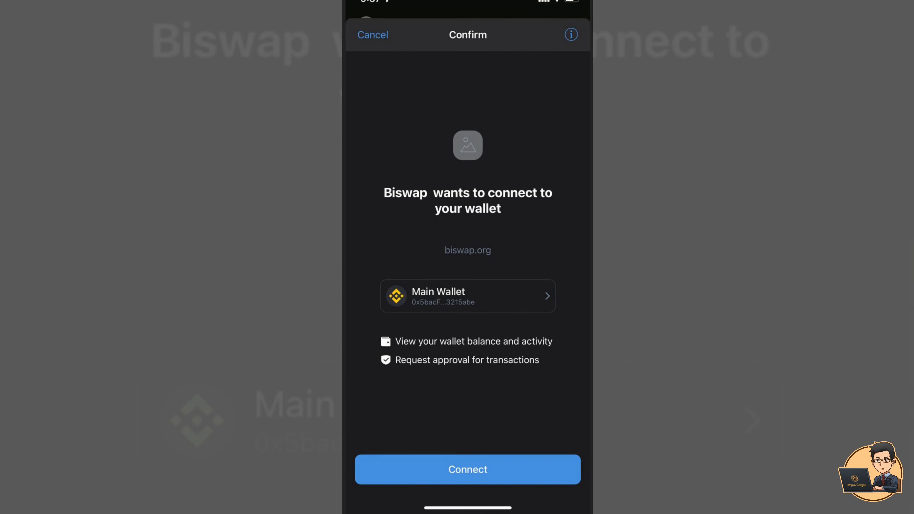
Step: Confirm the connection so Biswap shows the connected address and welcome message
click(467, 470)
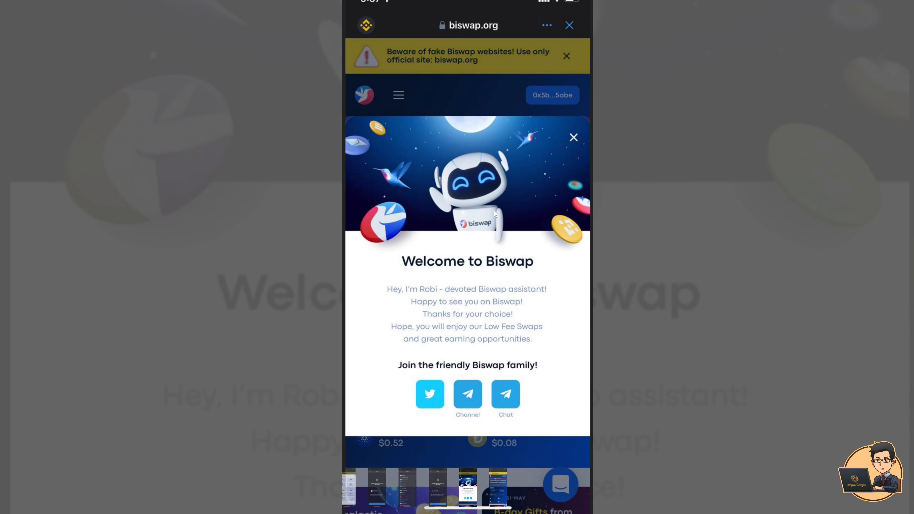
mouse_move(546, 335)
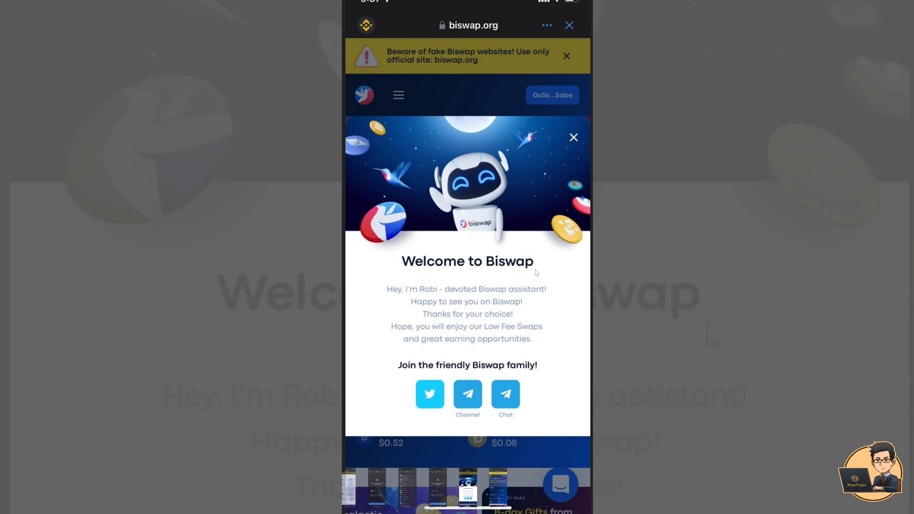
mouse_move(517, 169)
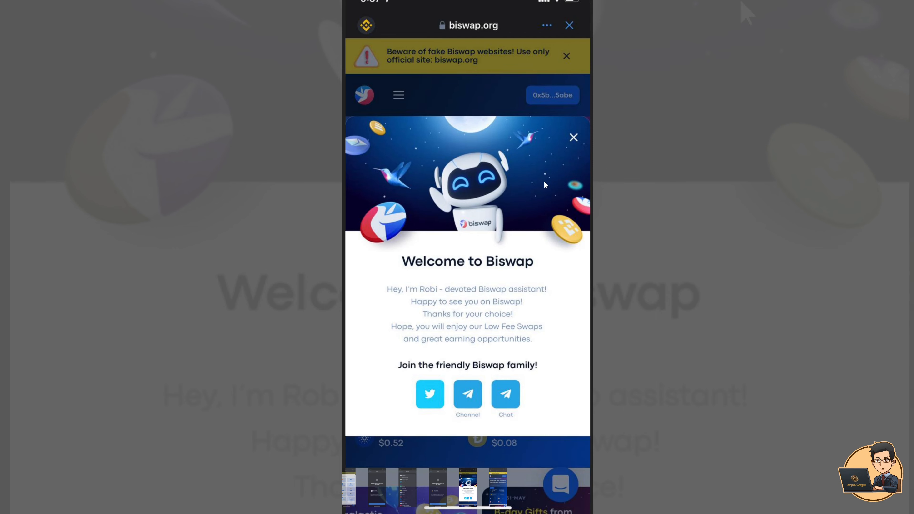
mouse_move(542, 185)
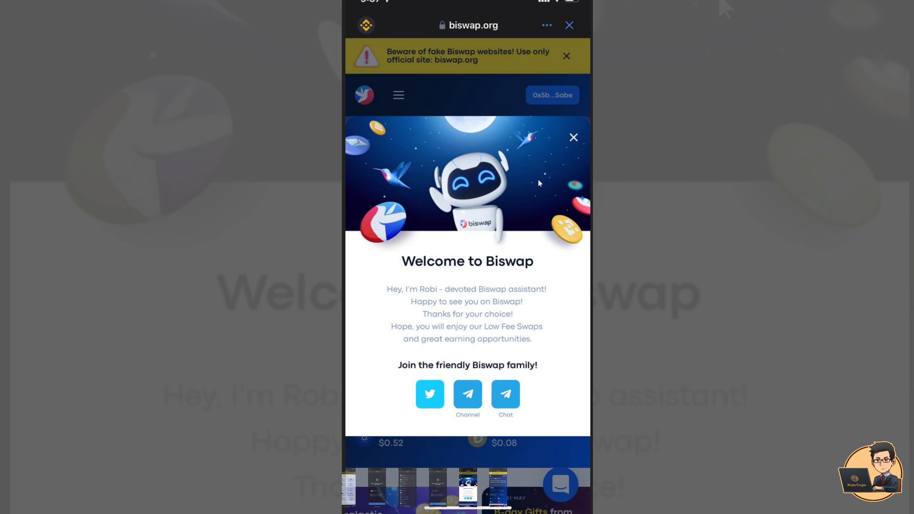
mouse_move(558, 134)
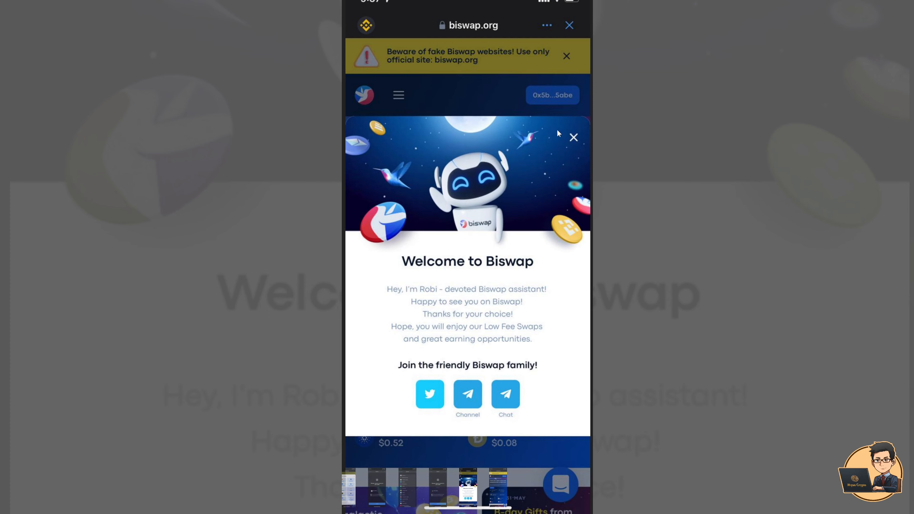
mouse_move(532, 107)
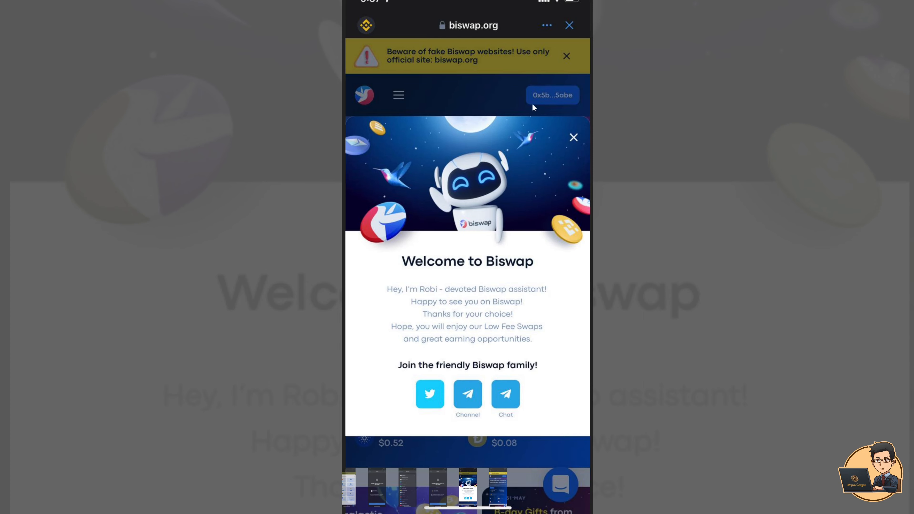
mouse_move(532, 108)
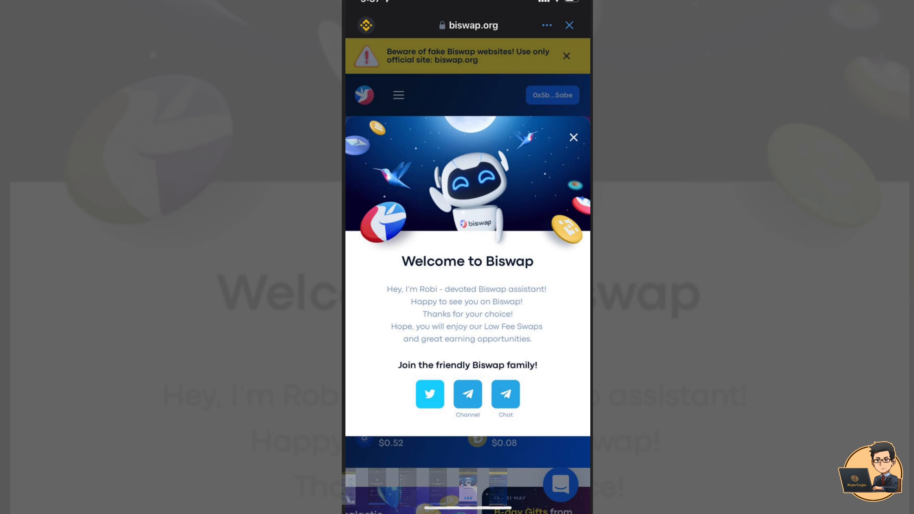
mouse_move(553, 162)
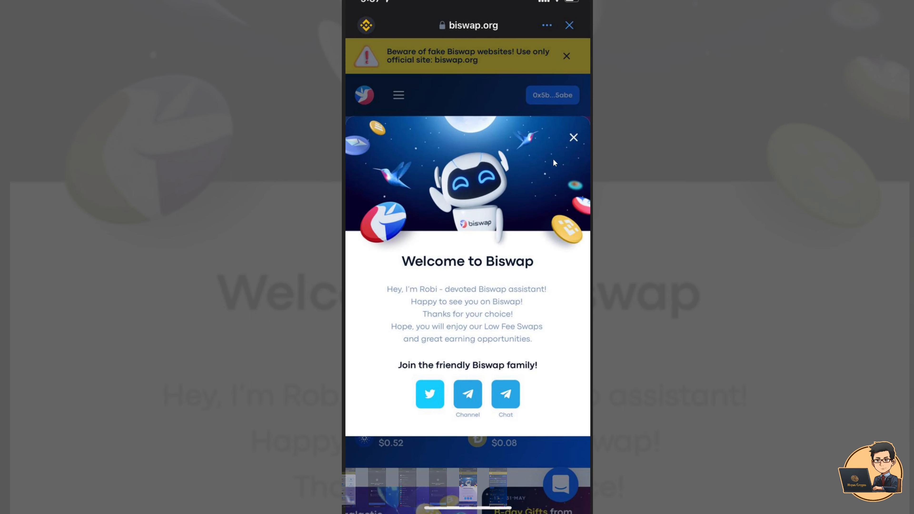
mouse_move(522, 166)
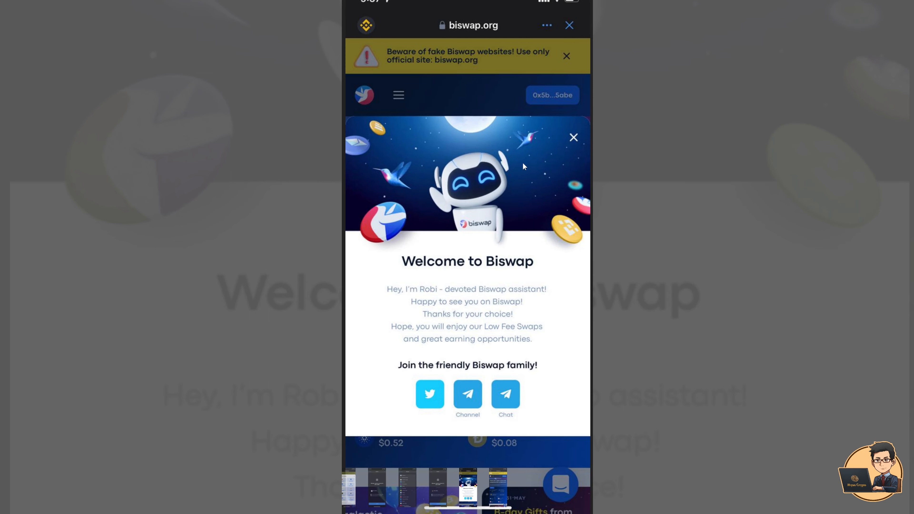
mouse_move(504, 189)
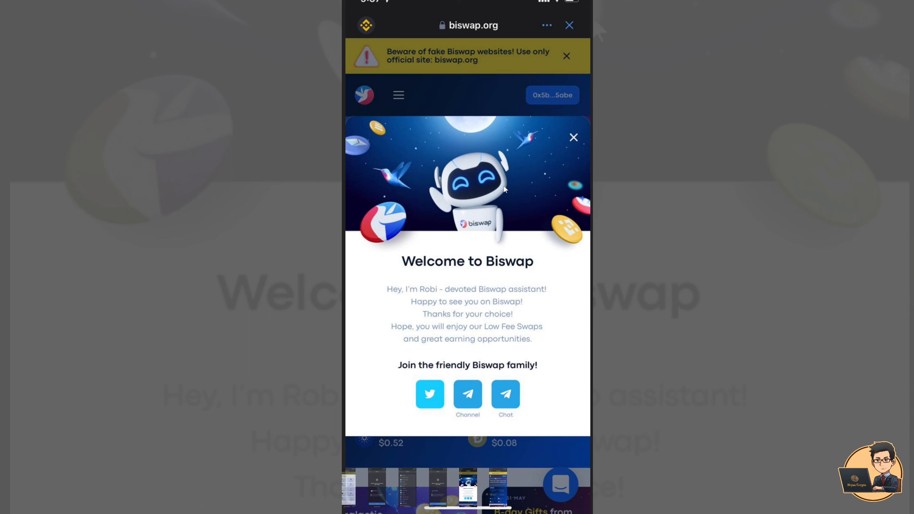
mouse_move(494, 199)
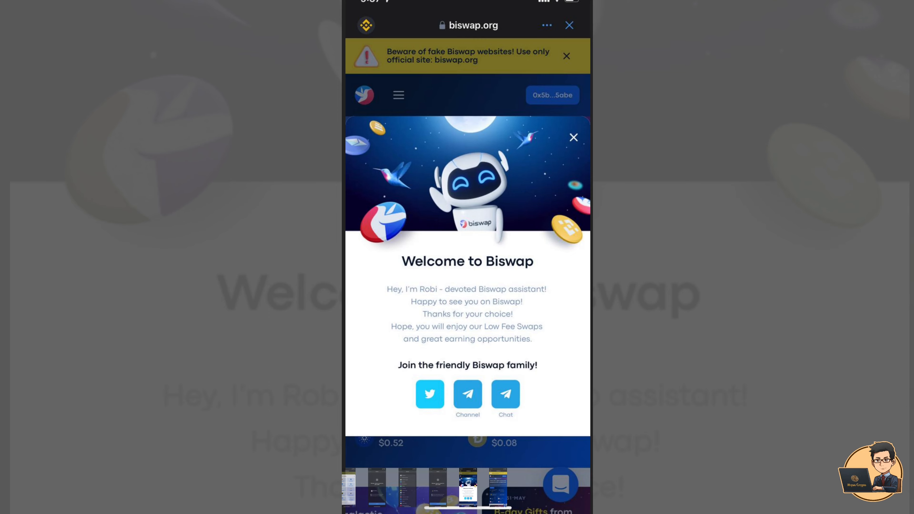
Step: Close the welcome popup and expand the Trade section listing Exchange and Liquidity
click(572, 137)
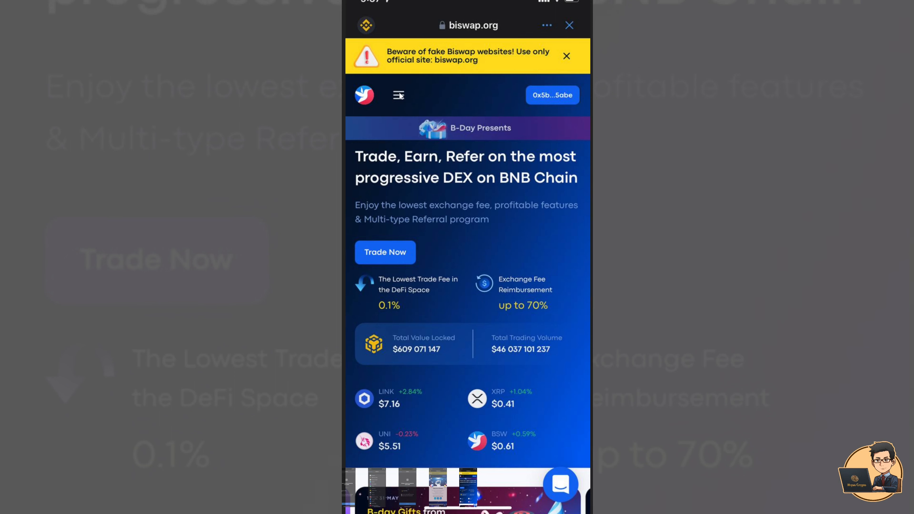
click(398, 95)
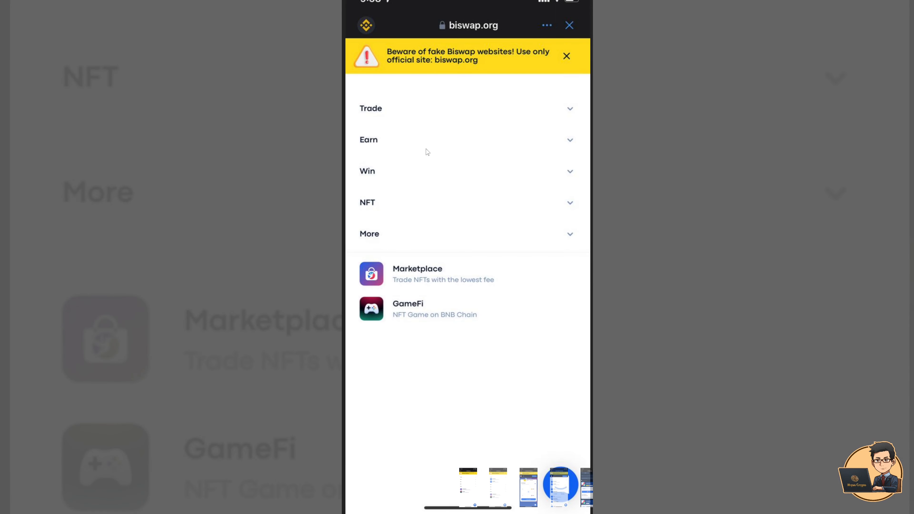
mouse_move(367, 98)
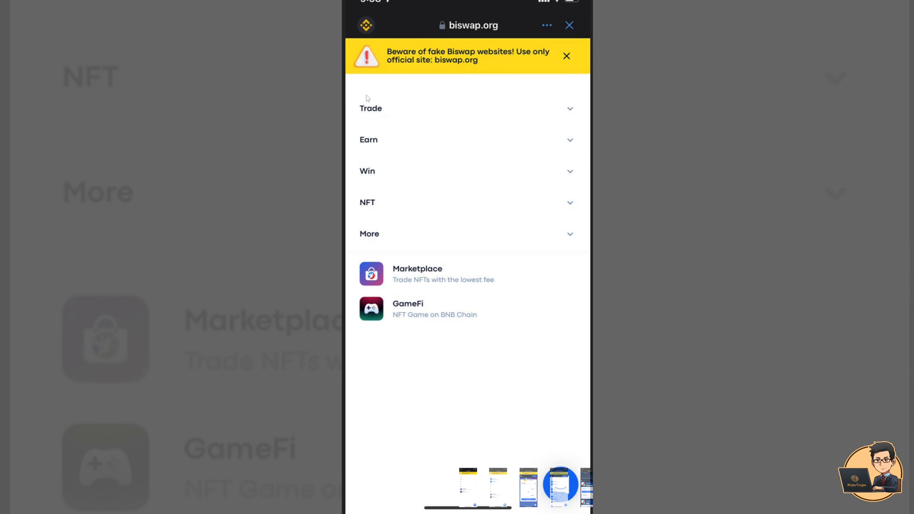
click(371, 108)
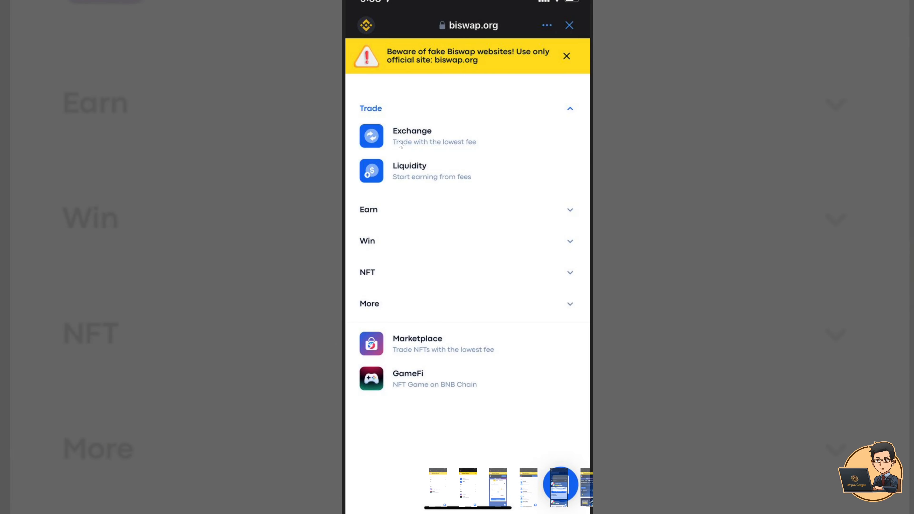
click(412, 135)
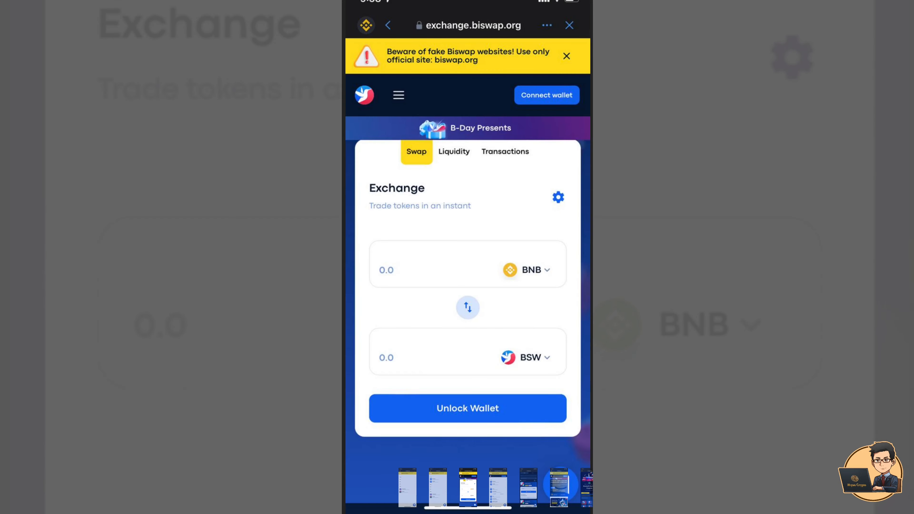
mouse_move(523, 261)
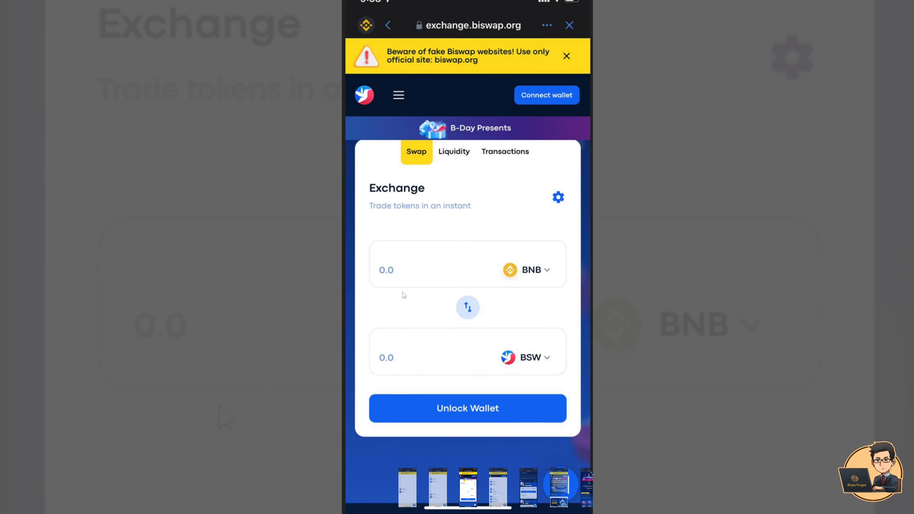
mouse_move(424, 366)
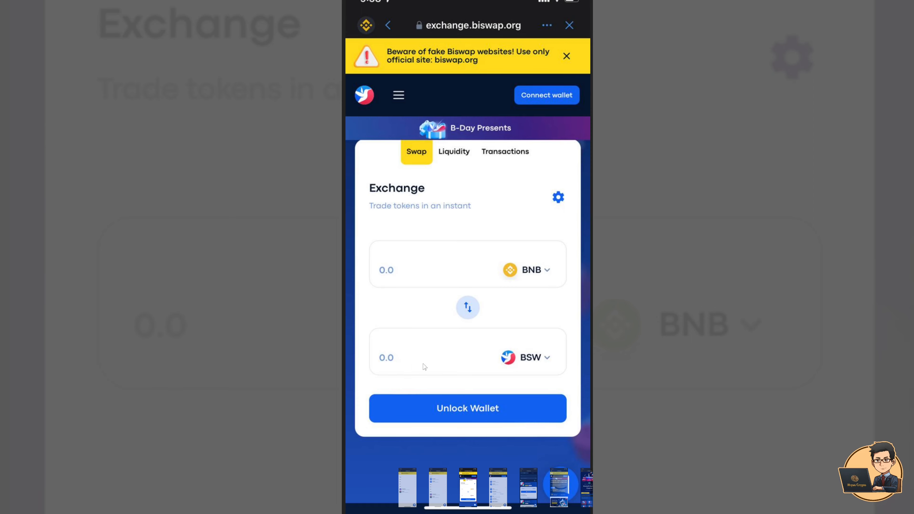
mouse_move(433, 363)
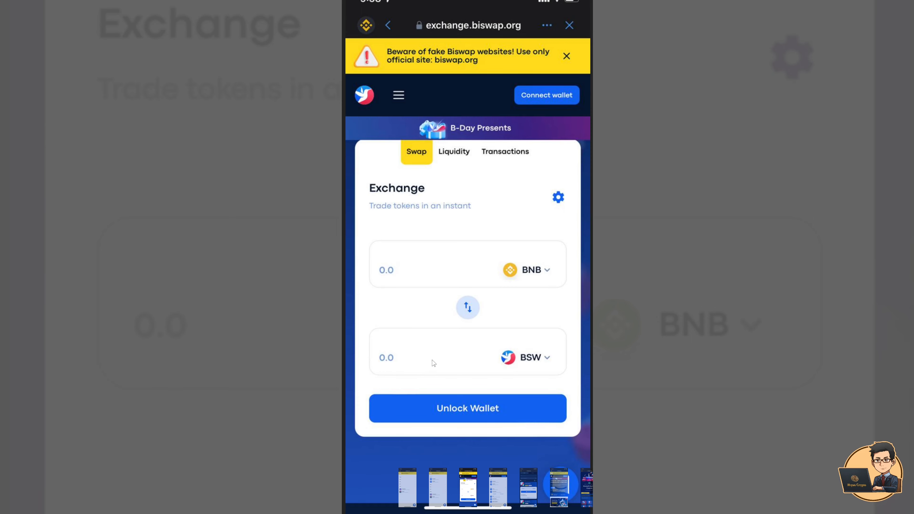
mouse_move(388, 355)
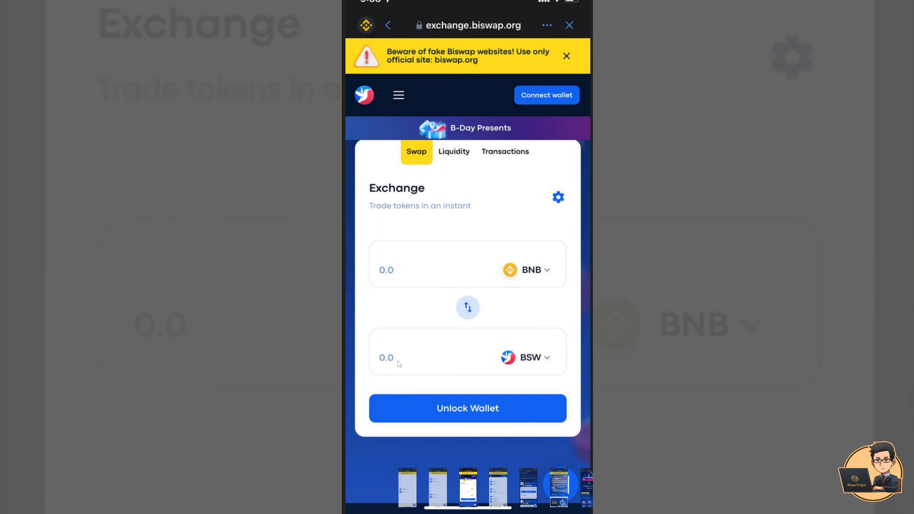
mouse_move(447, 286)
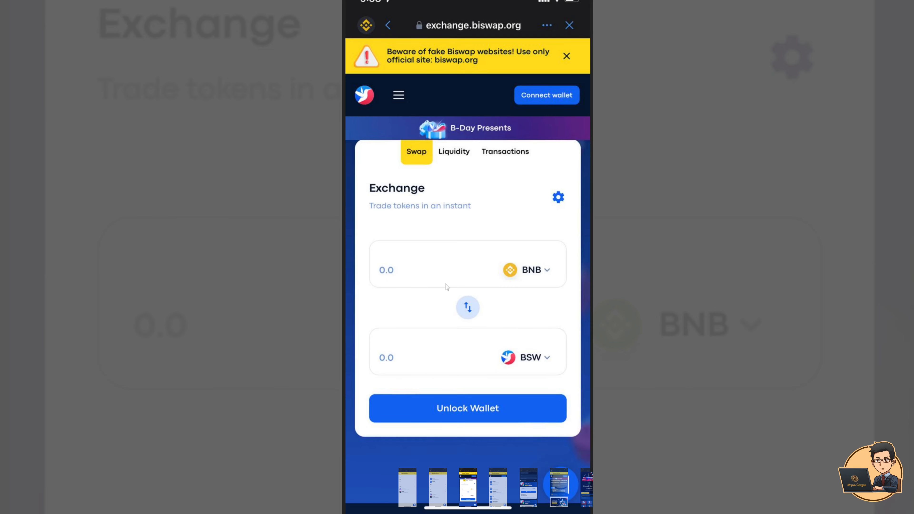
mouse_move(544, 115)
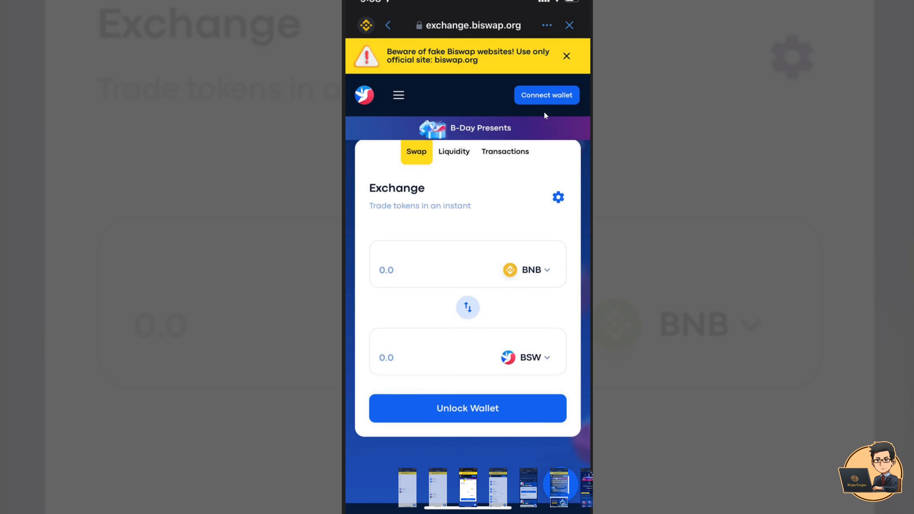
mouse_move(554, 80)
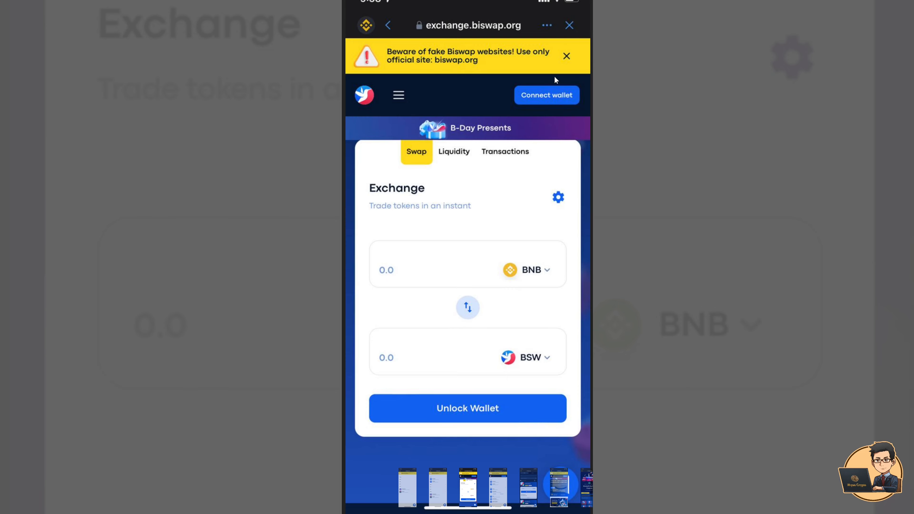
mouse_move(546, 99)
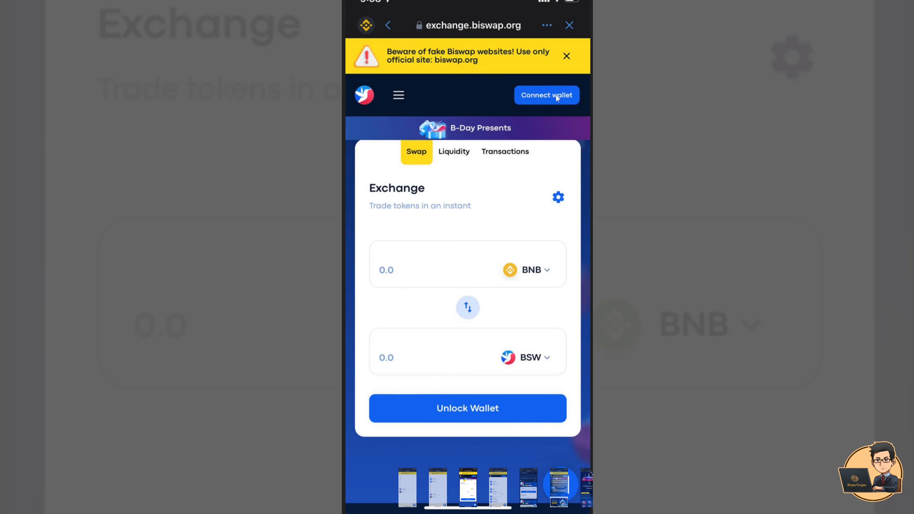
mouse_move(498, 80)
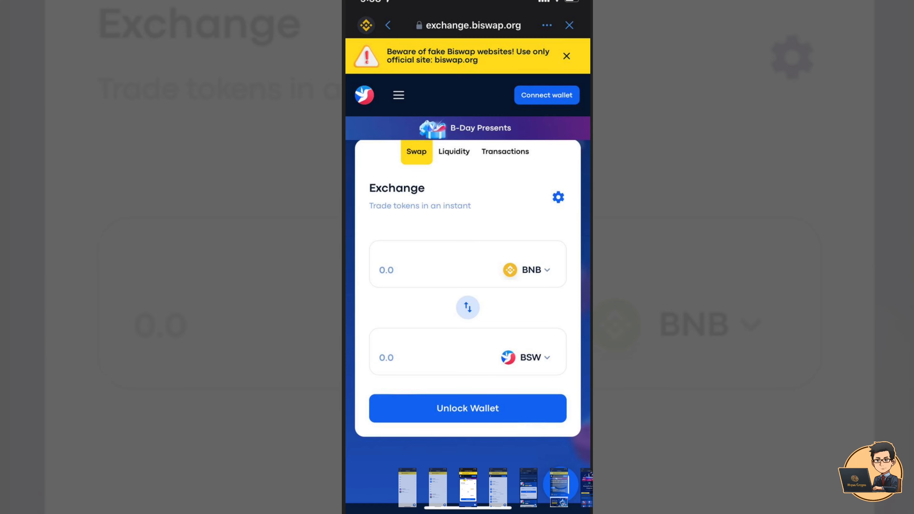
Step: Bring up the Biswap site menu listing Trade and Earn sections toward Launchpools
click(398, 95)
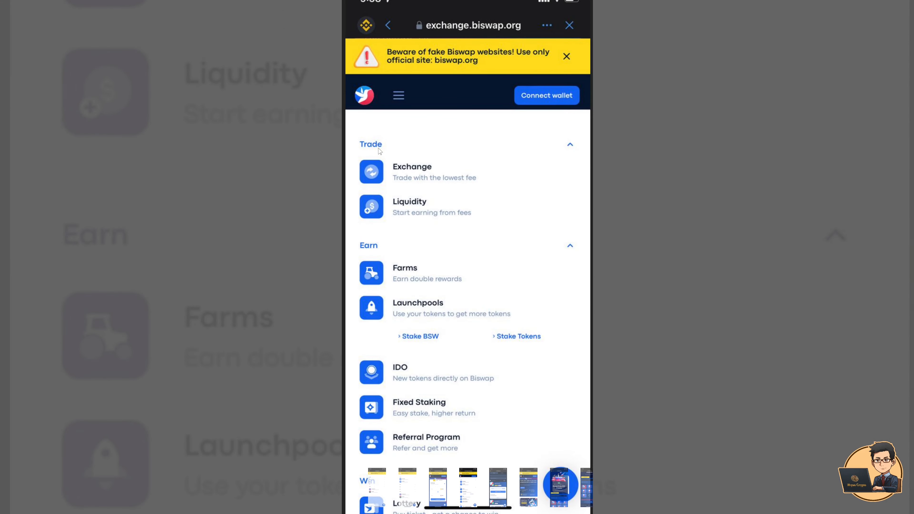
mouse_move(399, 185)
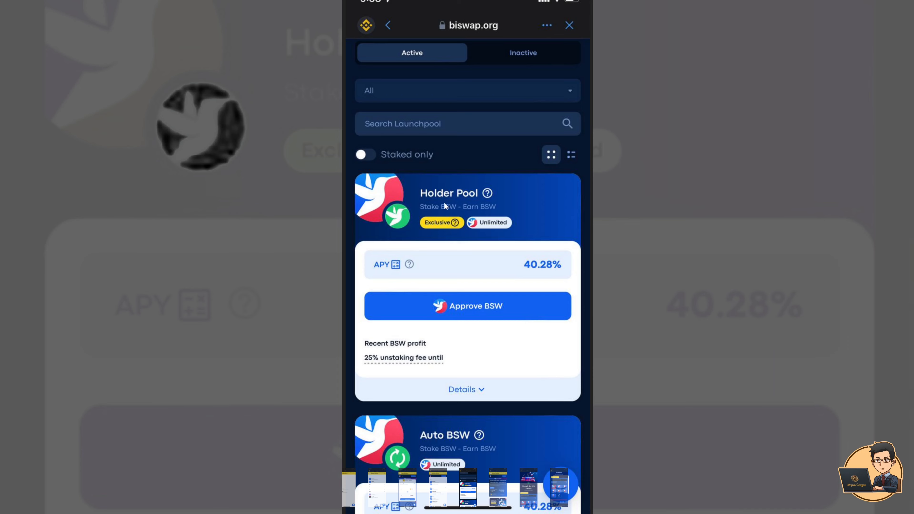
mouse_move(460, 338)
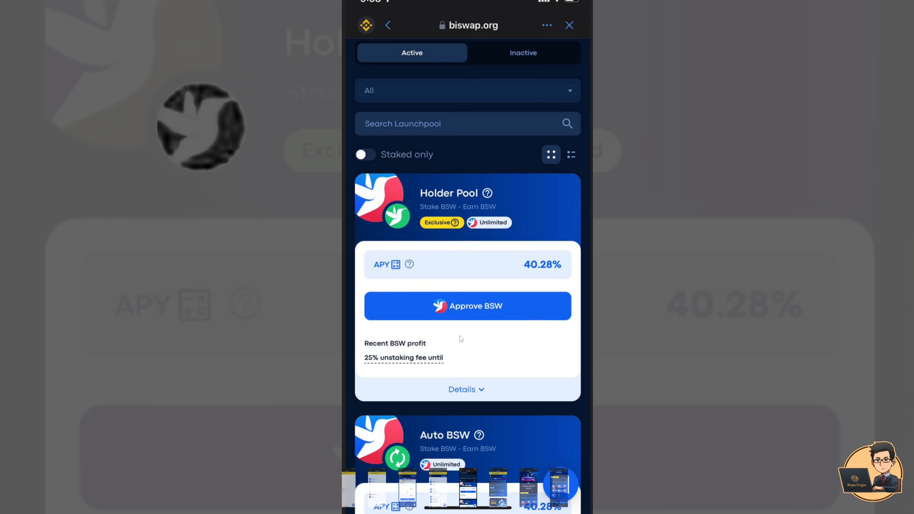
mouse_move(452, 334)
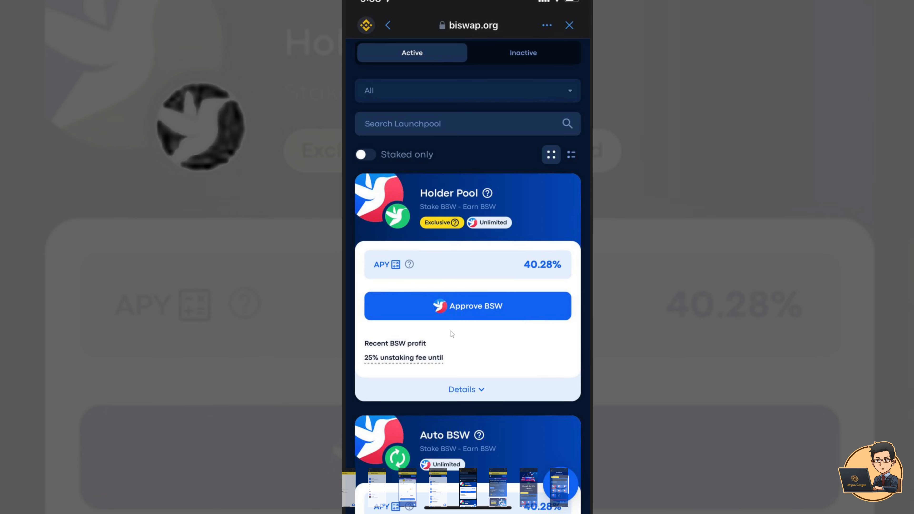
mouse_move(499, 291)
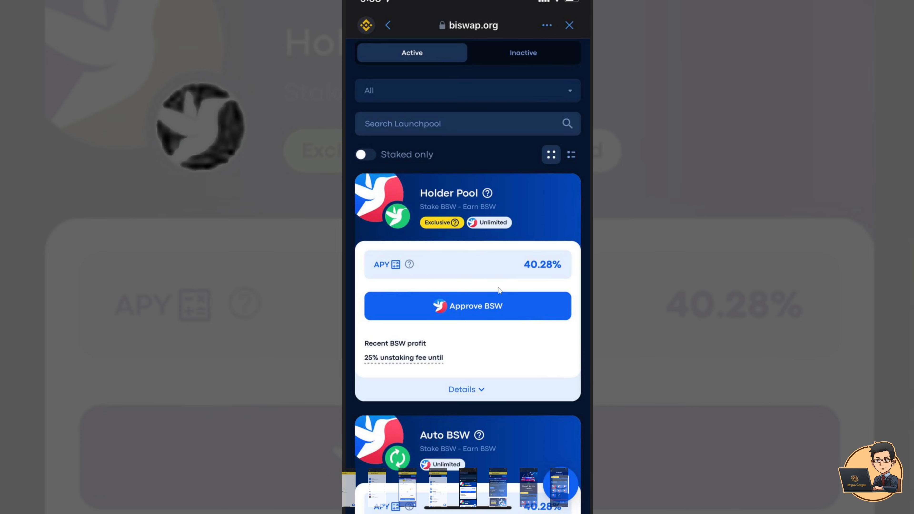
mouse_move(454, 355)
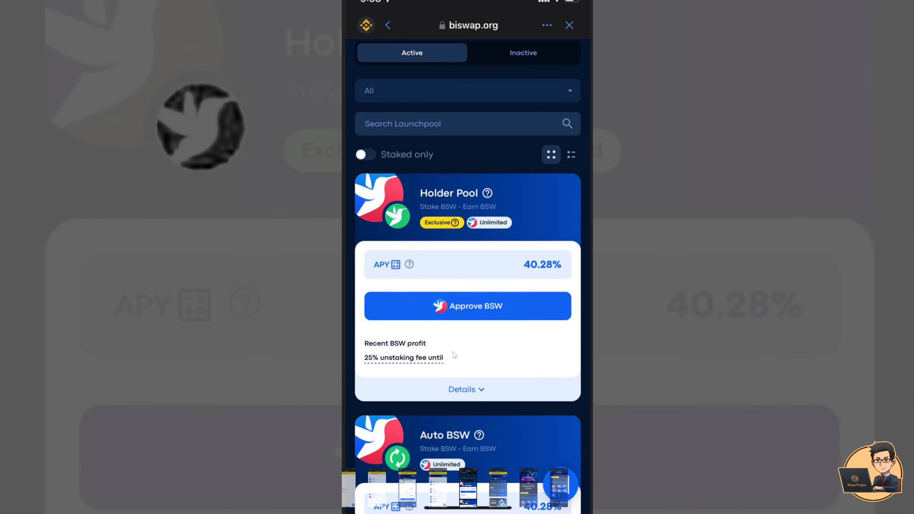
mouse_move(377, 358)
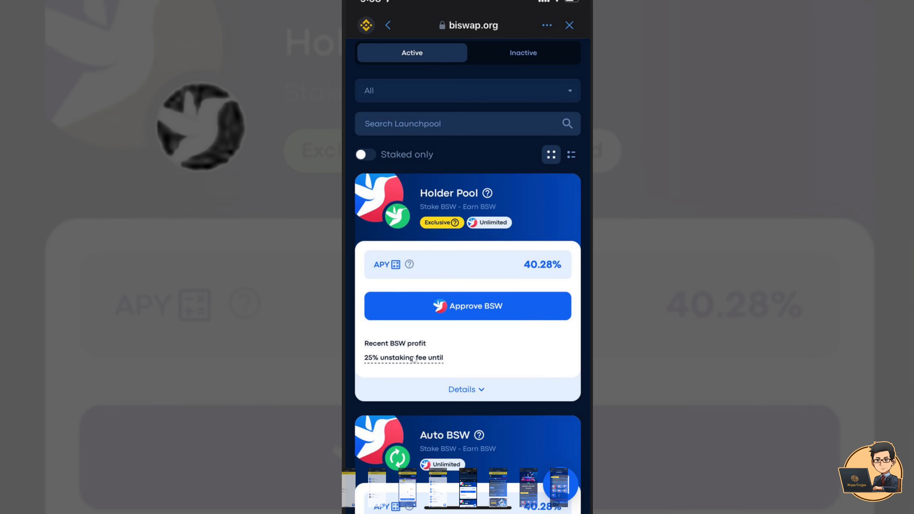
mouse_move(413, 358)
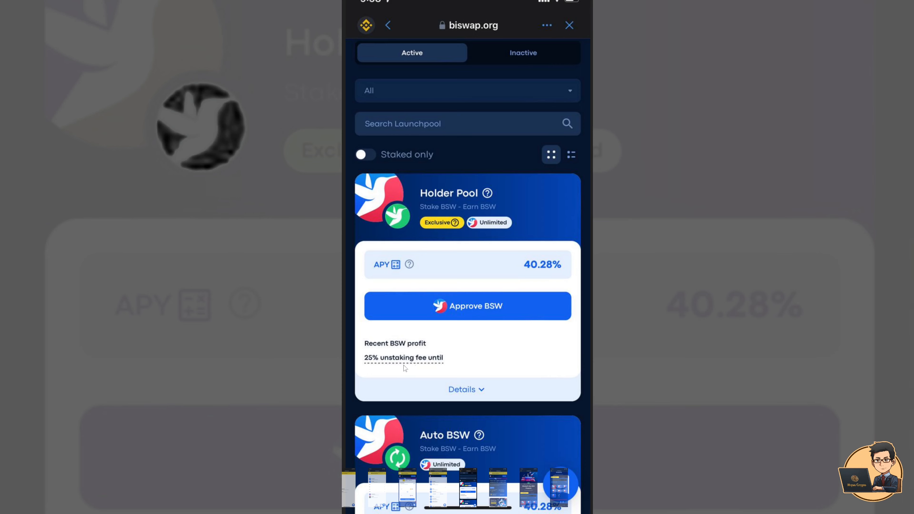
mouse_move(384, 369)
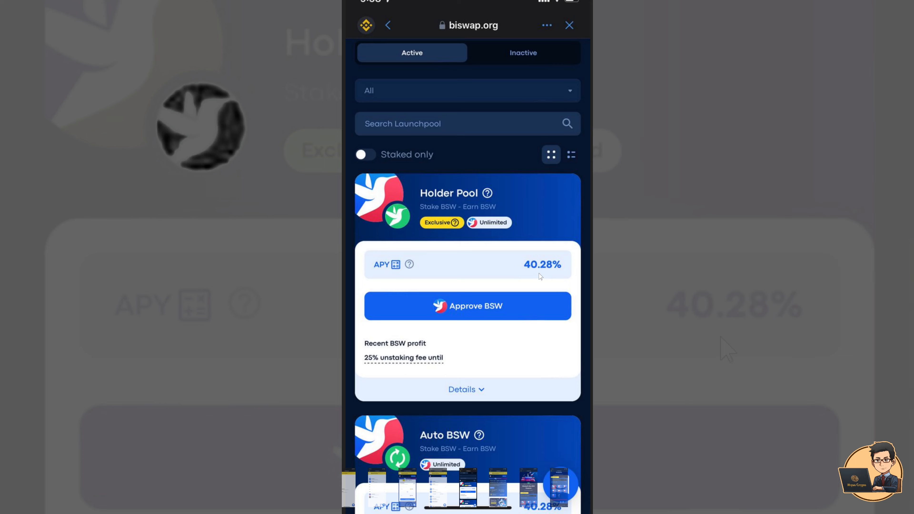
mouse_move(536, 274)
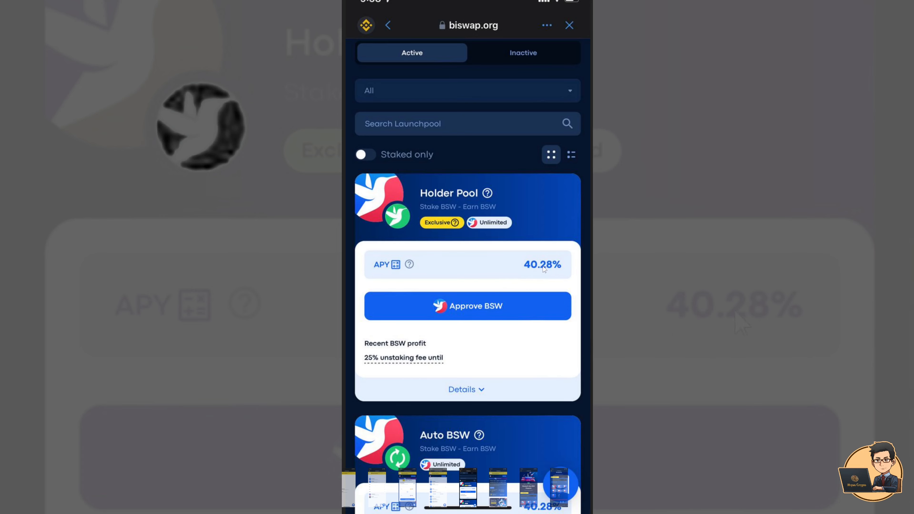
mouse_move(525, 280)
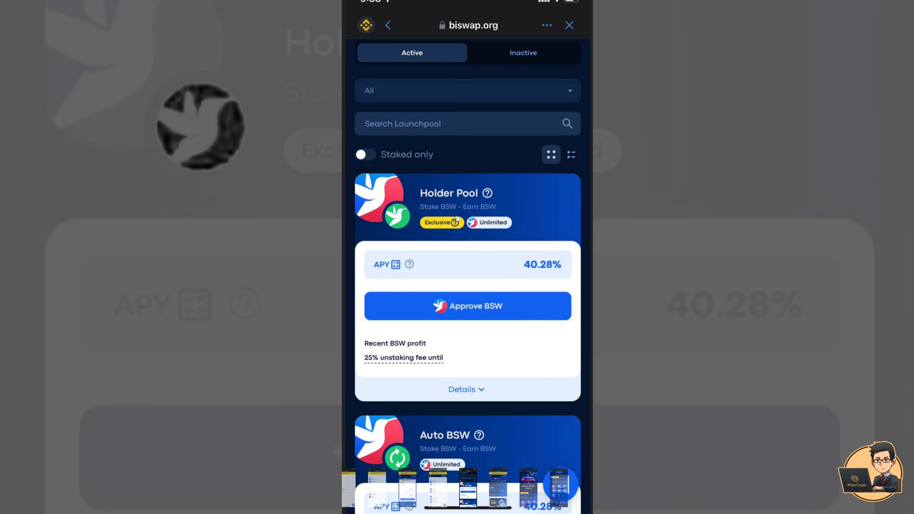
mouse_move(466, 344)
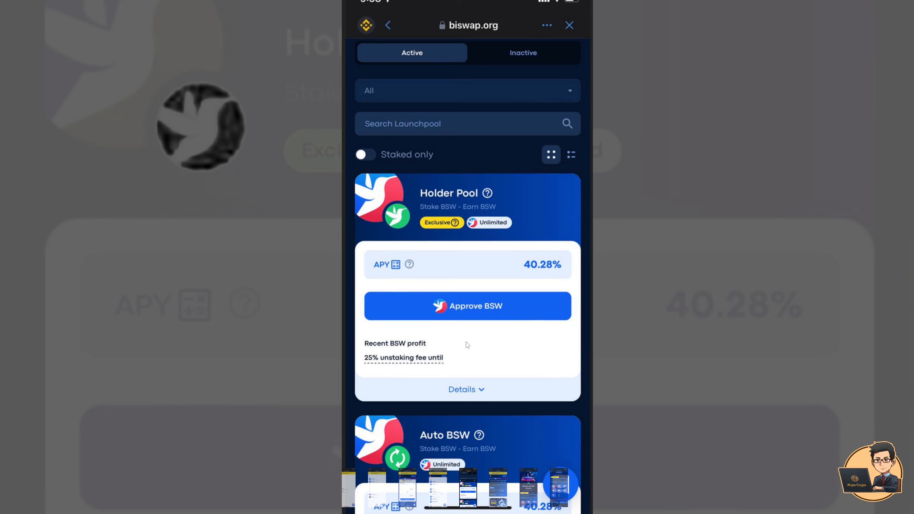
Step: Return from Launchpools to the biswap.org home page with the B-day banner
click(387, 25)
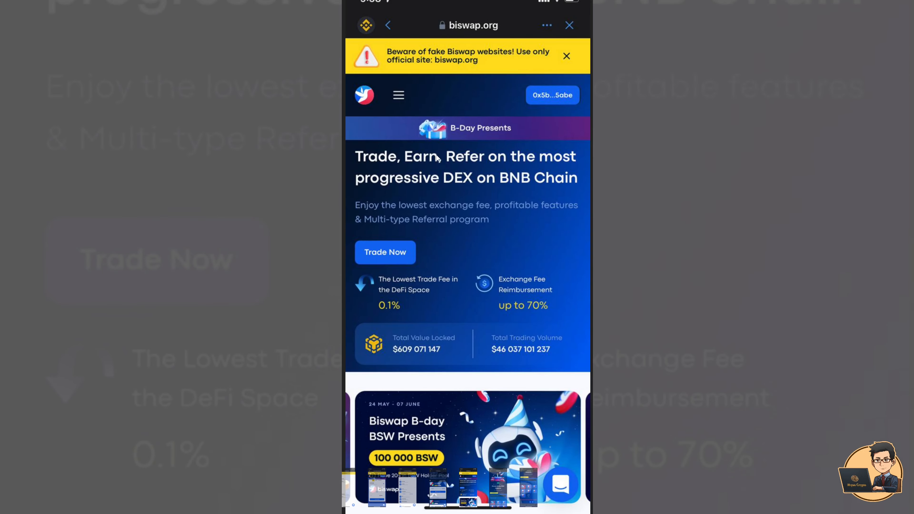
mouse_move(413, 130)
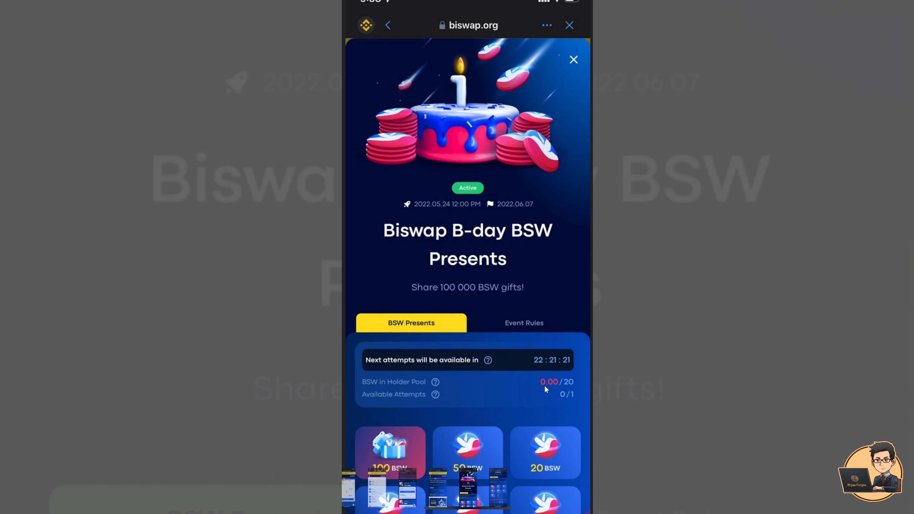
mouse_move(376, 401)
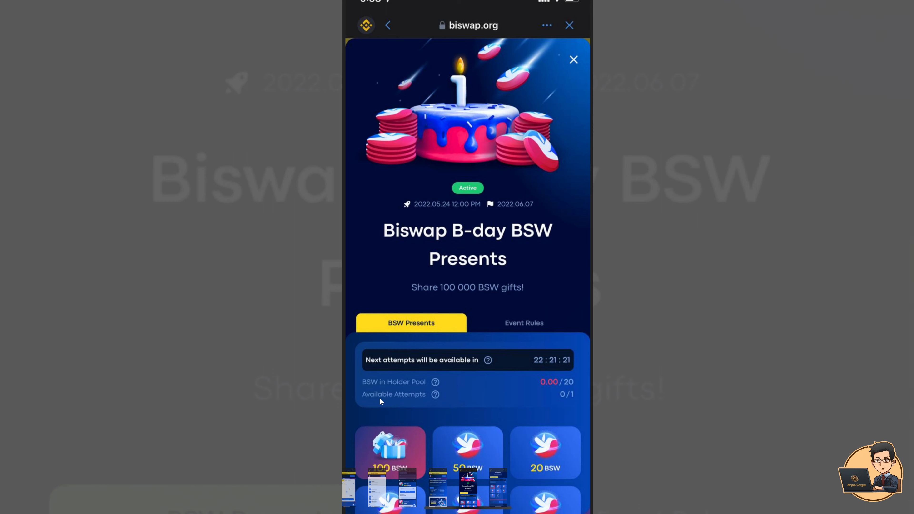
mouse_move(572, 402)
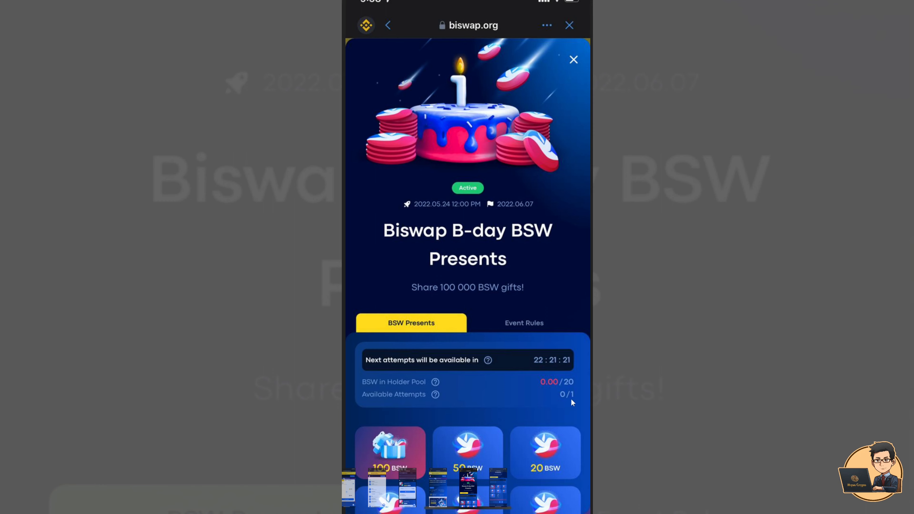
mouse_move(563, 402)
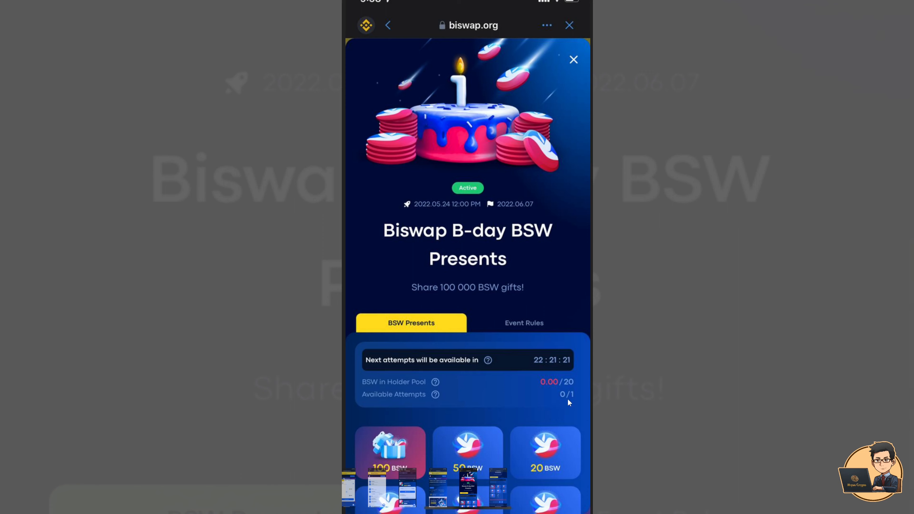
mouse_move(542, 384)
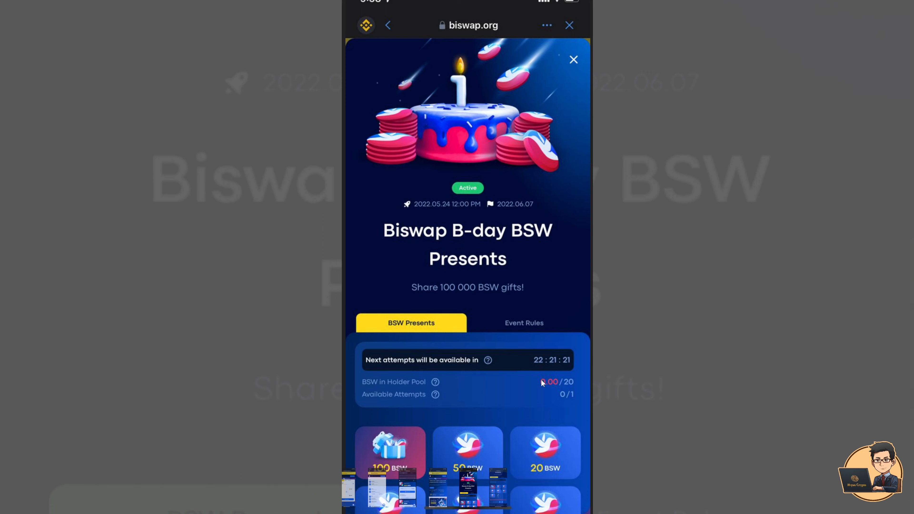
mouse_move(440, 363)
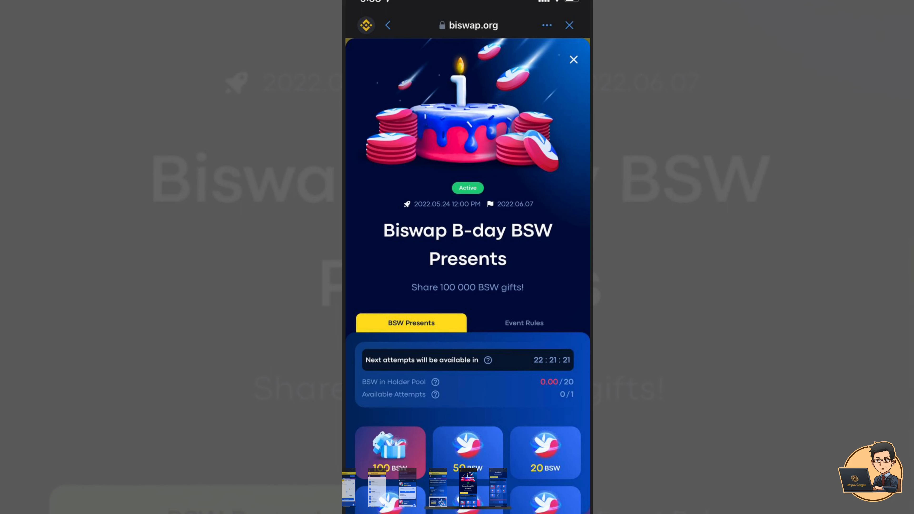
Step: Scroll the BSW Presents page down to the prize tiles from 100 BSW to Thanks
scroll(down, 3)
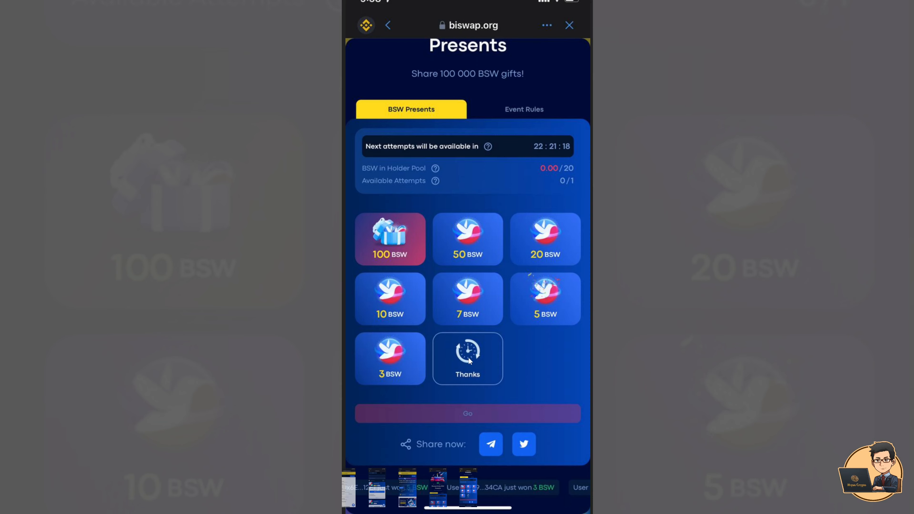
mouse_move(470, 366)
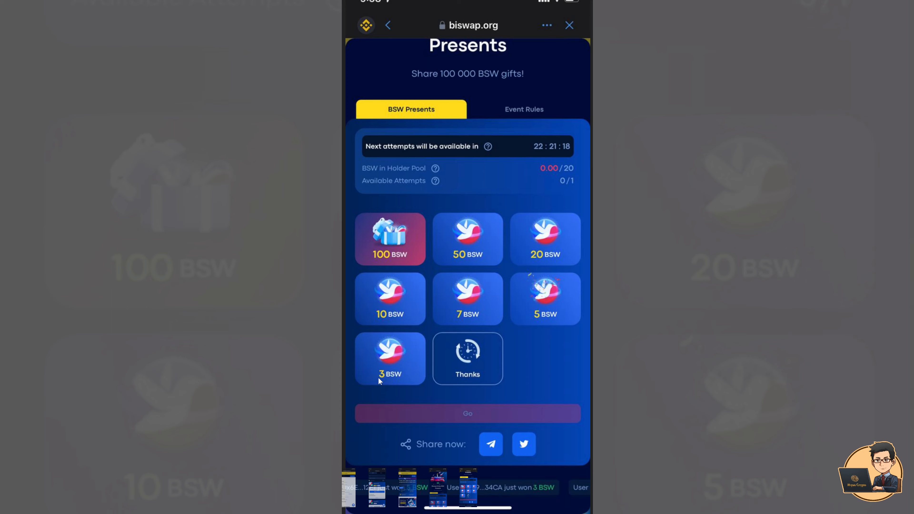
mouse_move(391, 378)
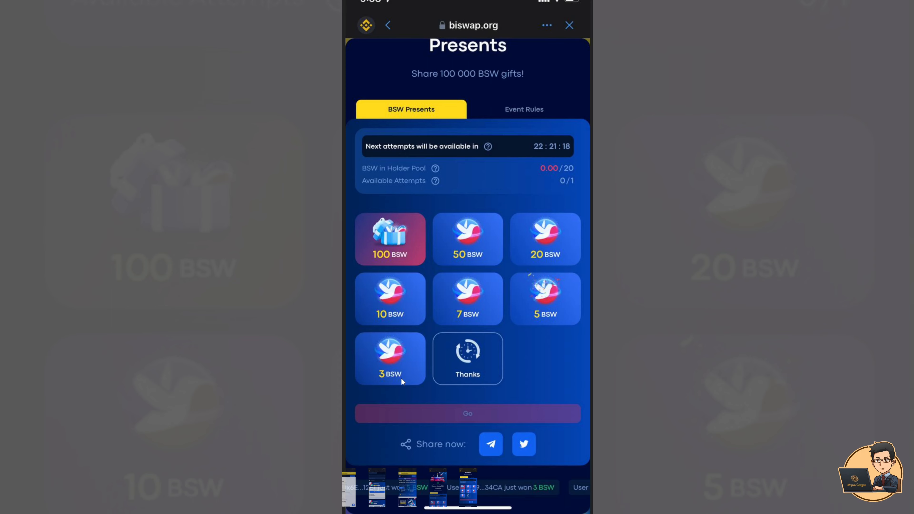
mouse_move(434, 76)
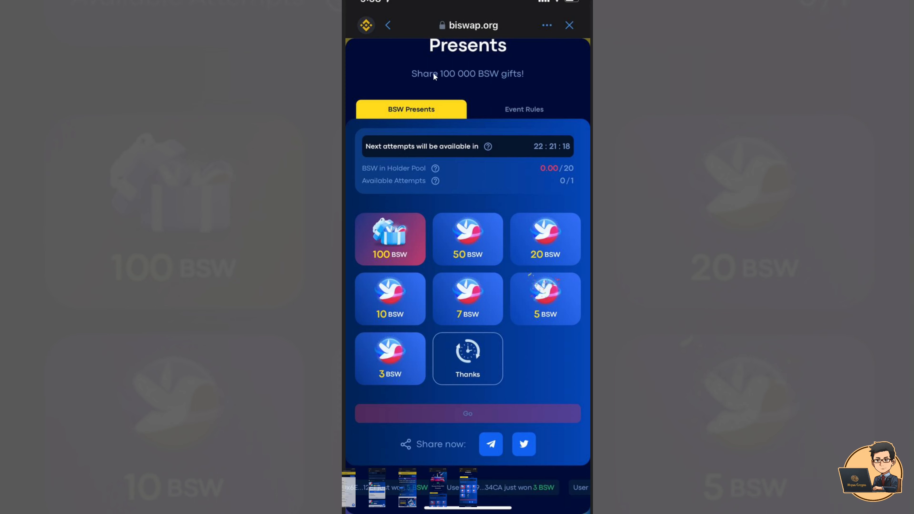
mouse_move(436, 104)
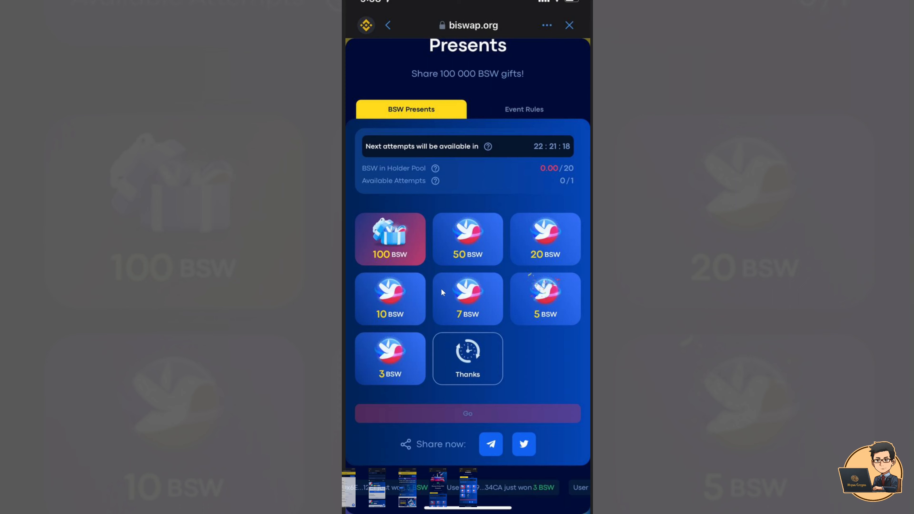
mouse_move(460, 307)
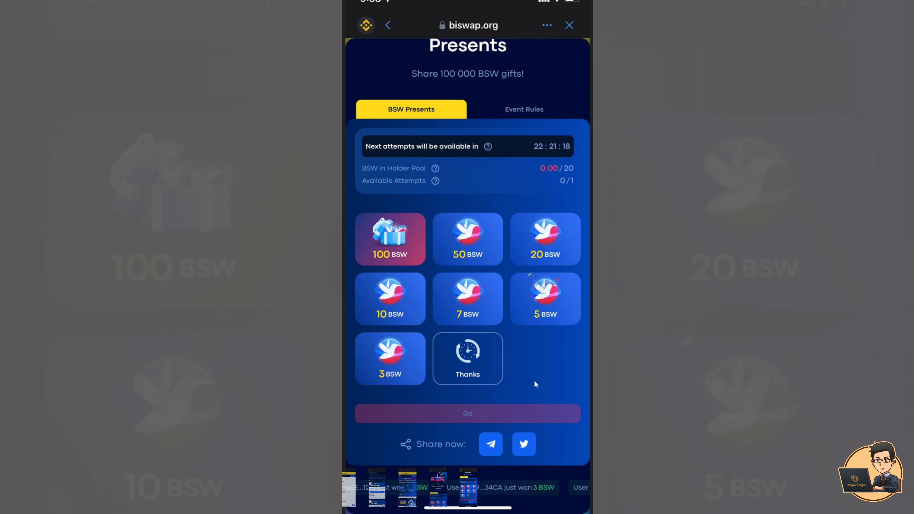
mouse_move(496, 204)
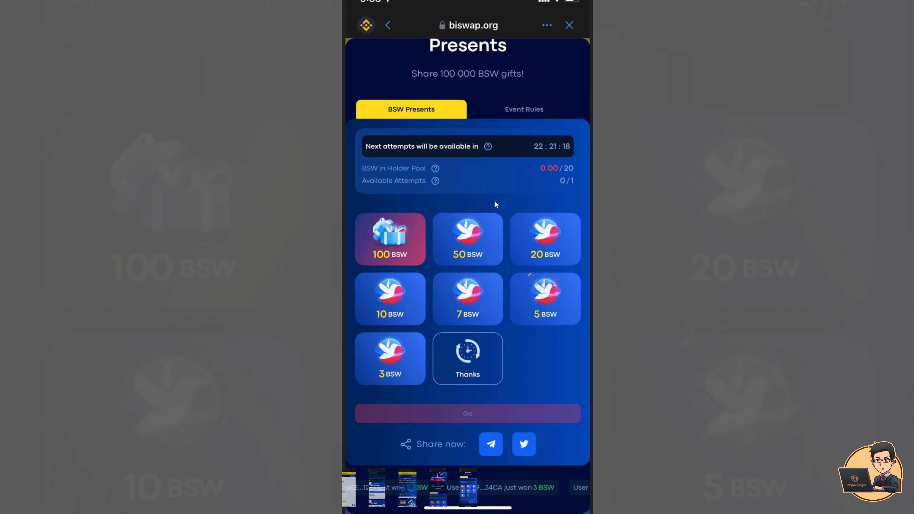